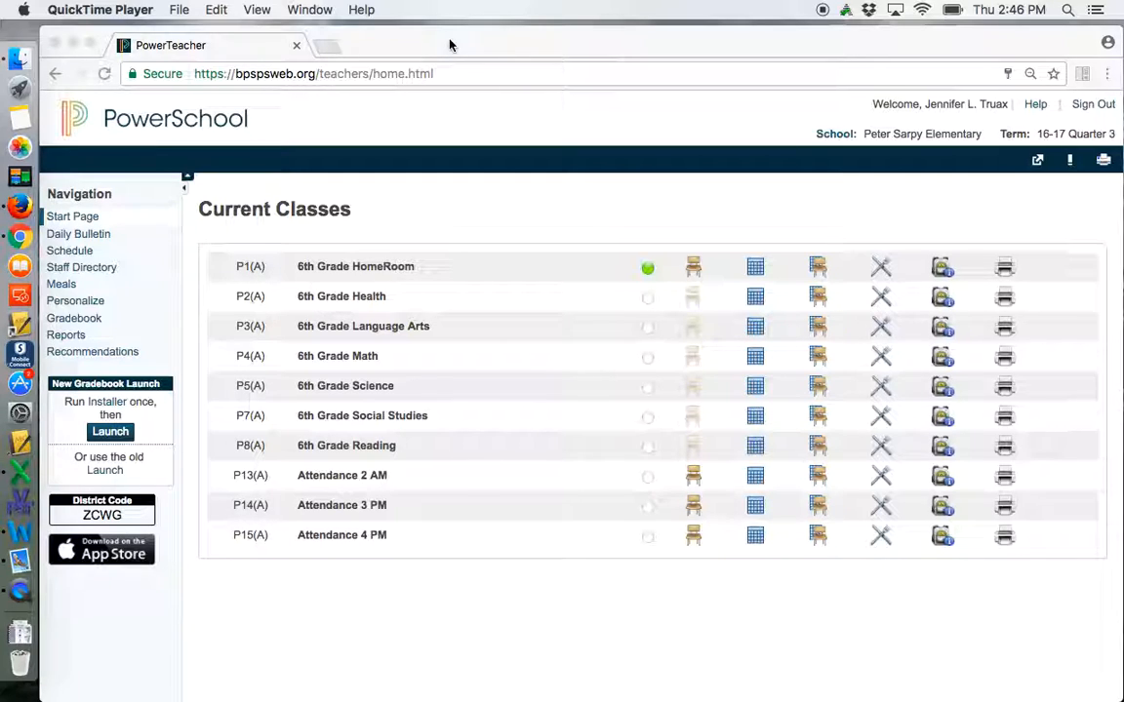
mouse_move(1042, 166)
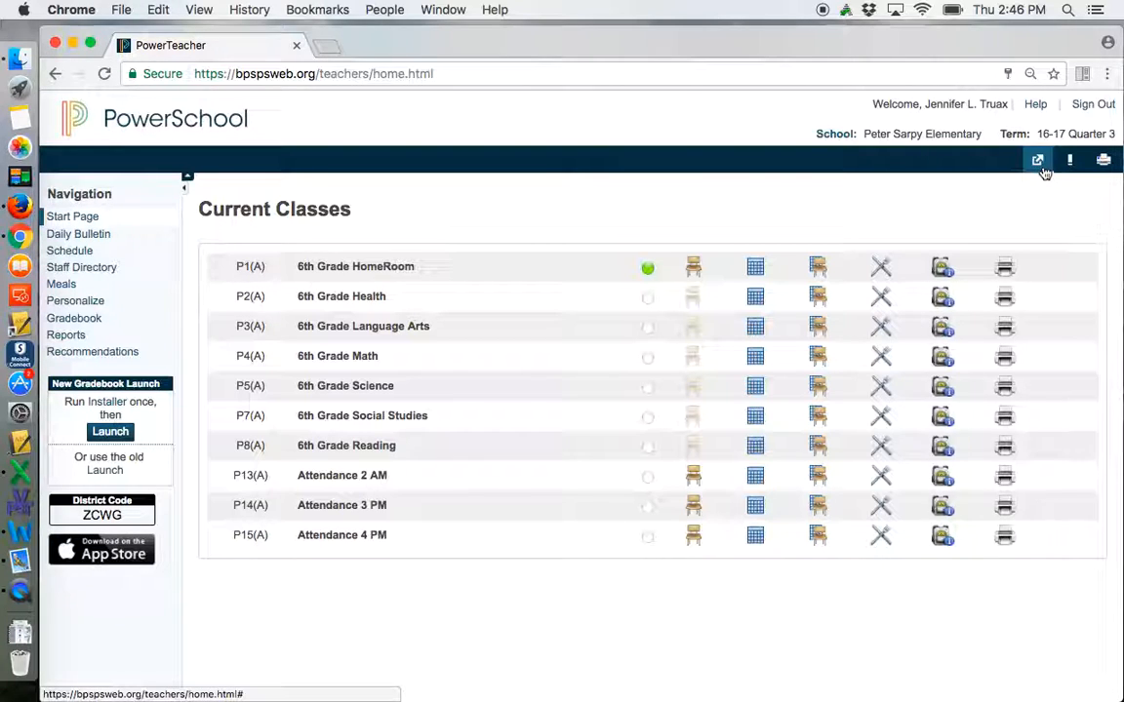
Launch Pearson Courses from PowerSchool's Applications panel, opening EasyBridge Classes & Products
left_click(1038, 160)
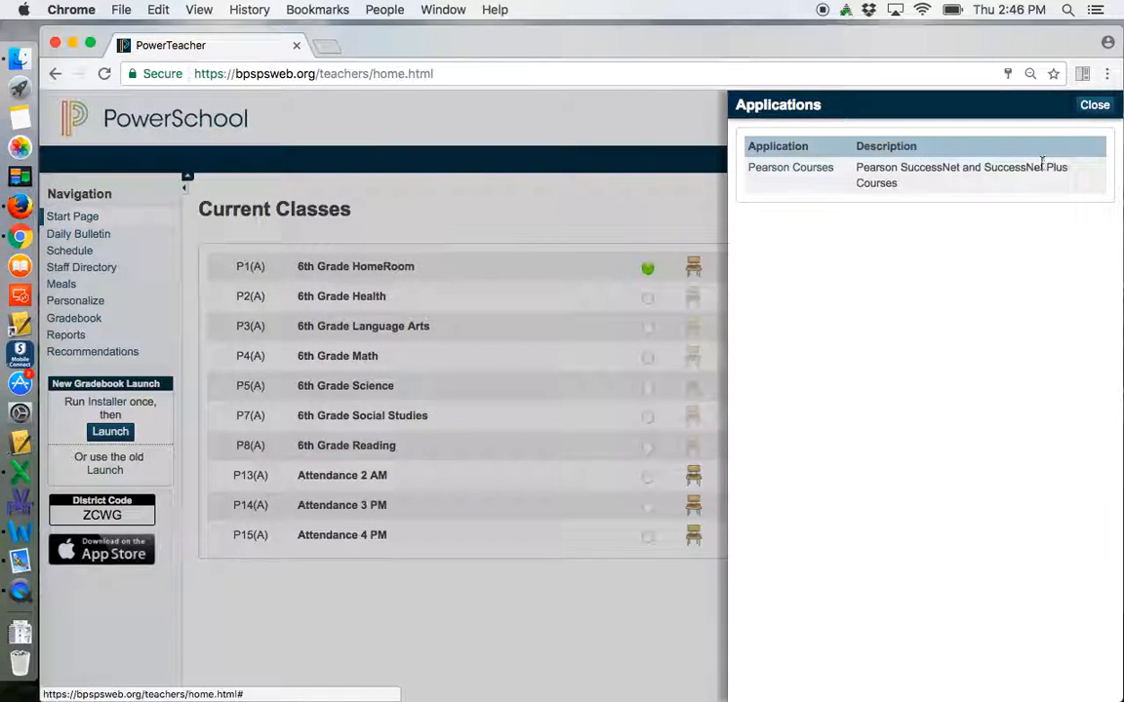
left_click(790, 167)
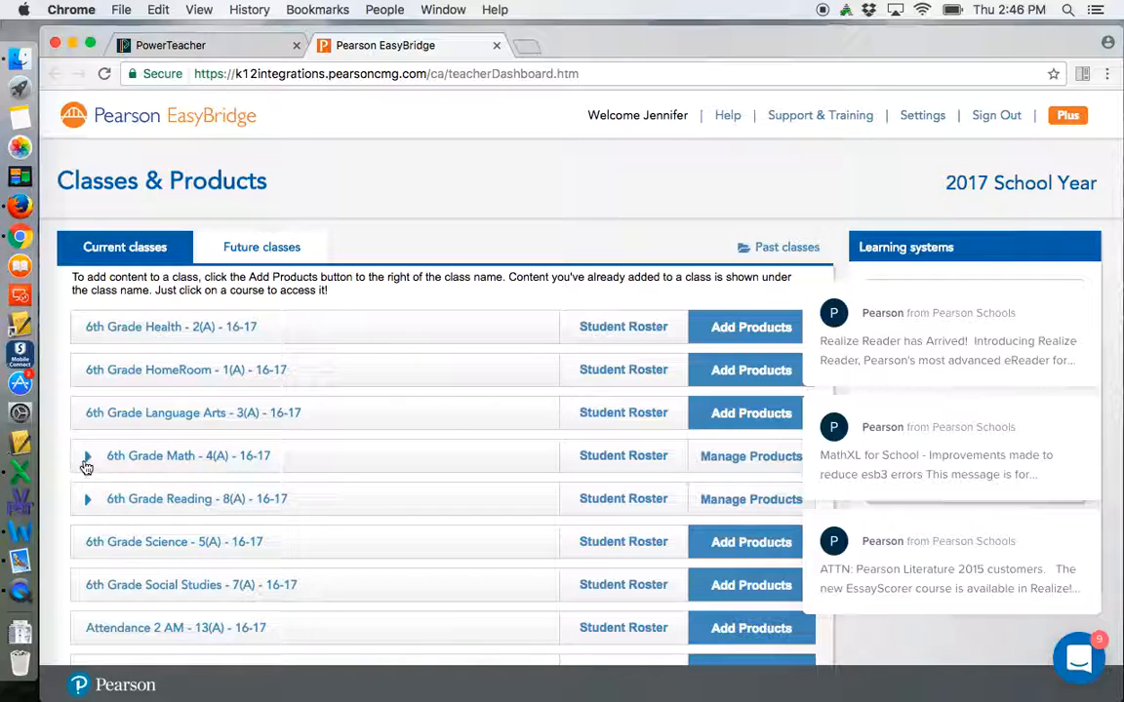
From 6th Grade Reading, open Reading Street Common Core Grade 6 and its program in Realize
left_click(88, 499)
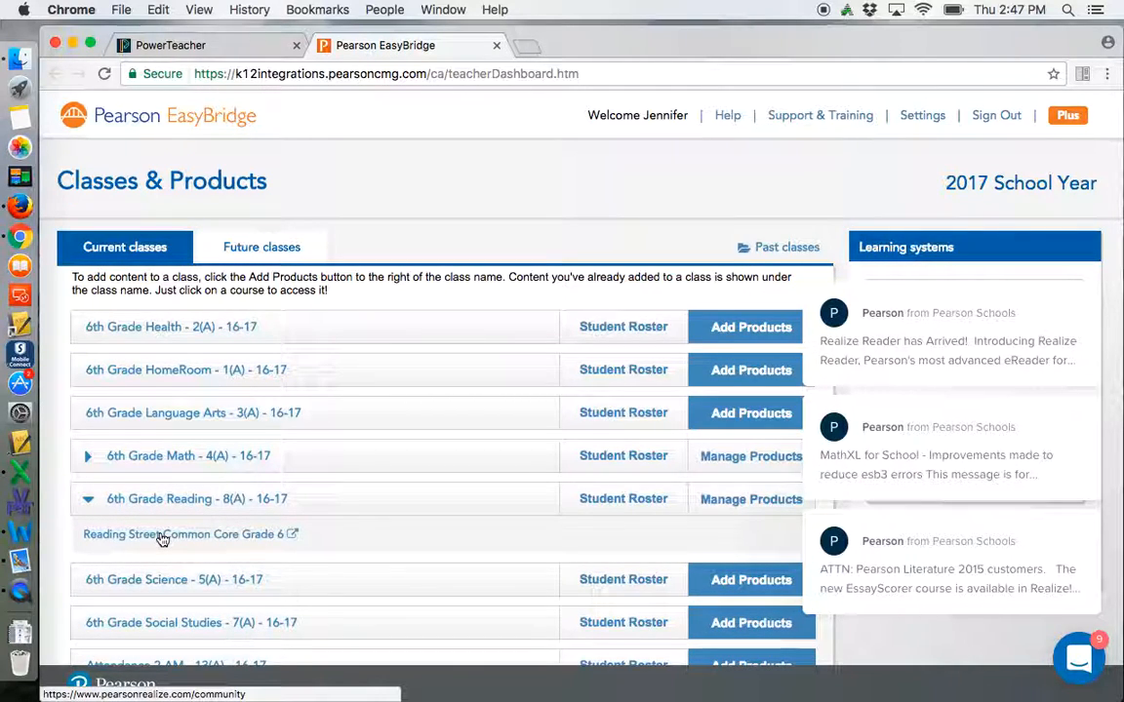
left_click(186, 535)
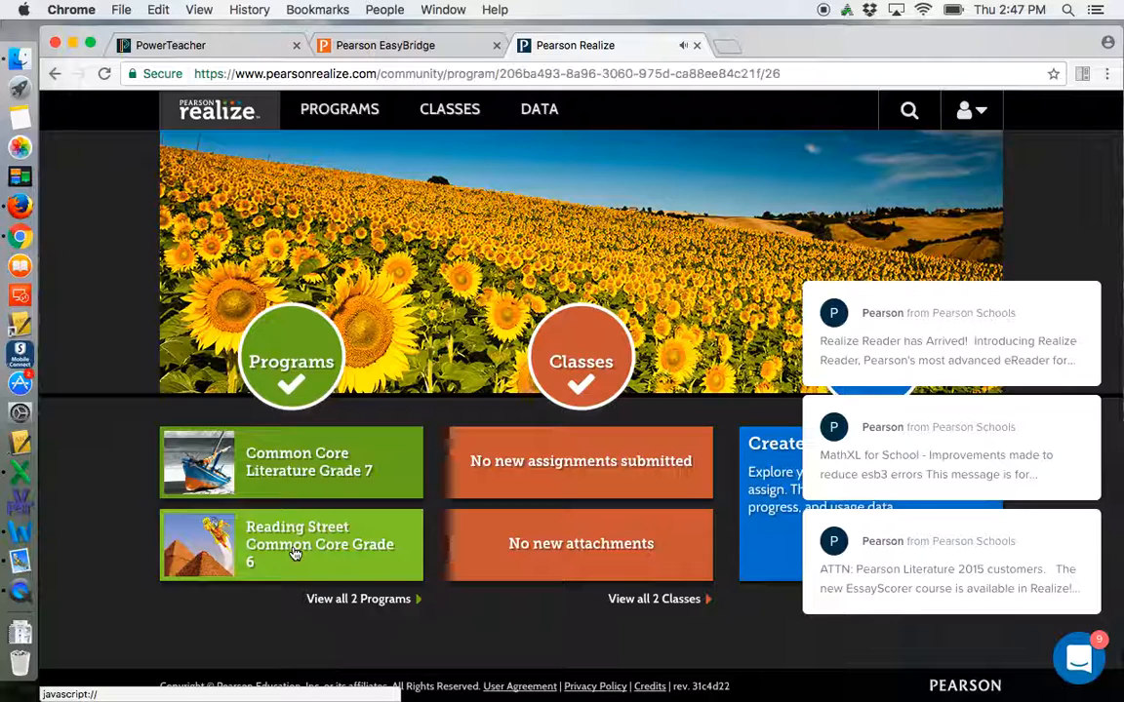
left_click(291, 545)
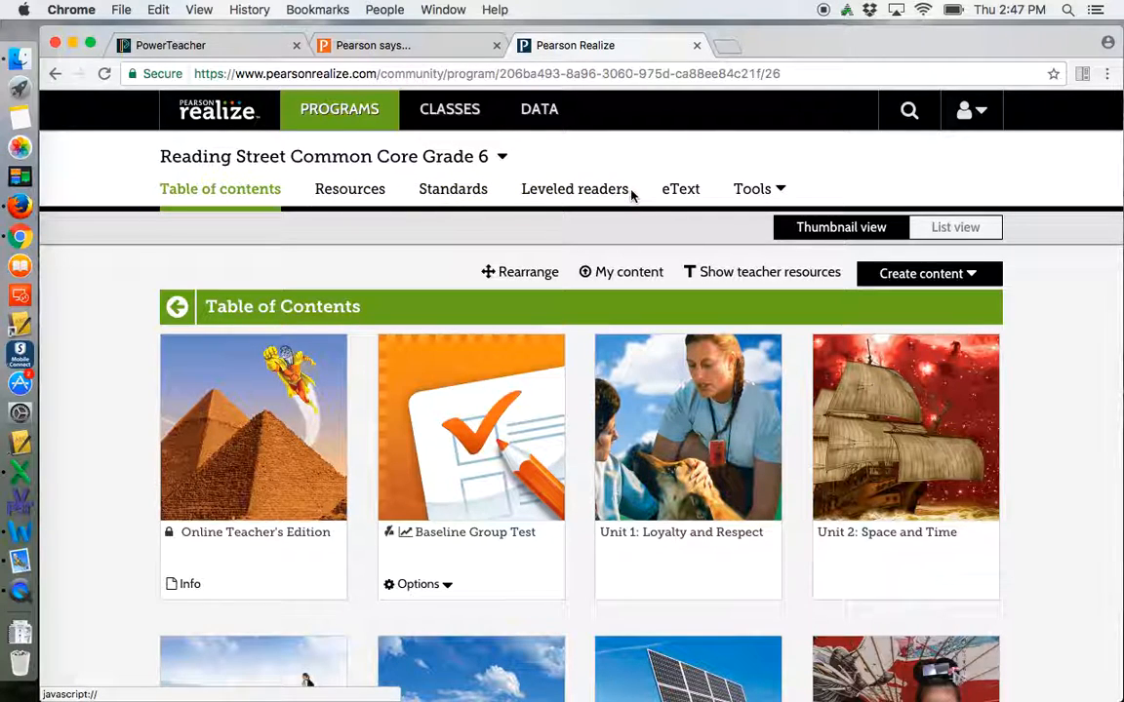
mouse_move(757, 187)
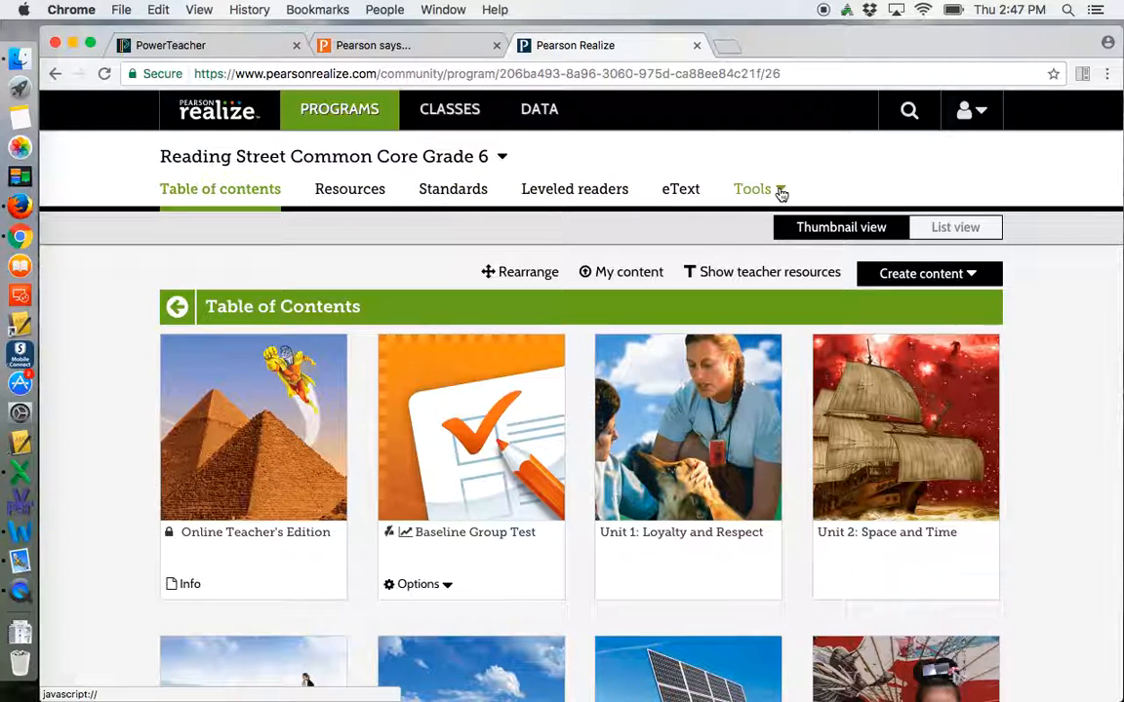
Choose Printable PDFs from the program's Tools list for Reading Street Grade 6
left_click(753, 187)
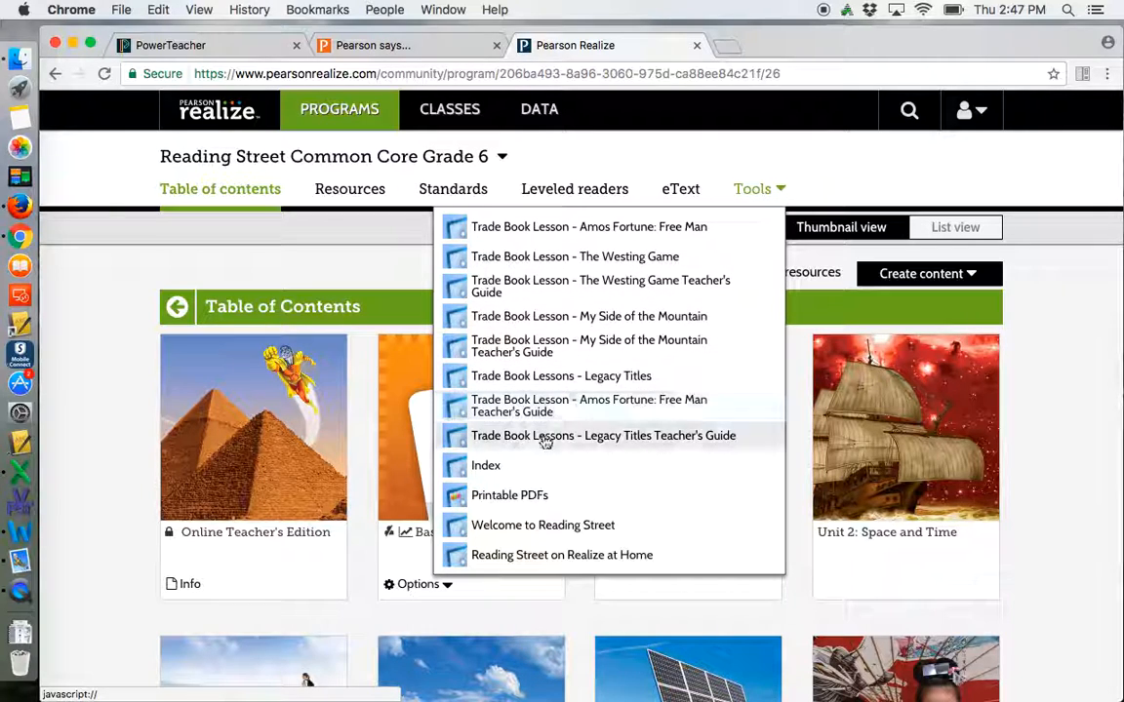
left_click(510, 496)
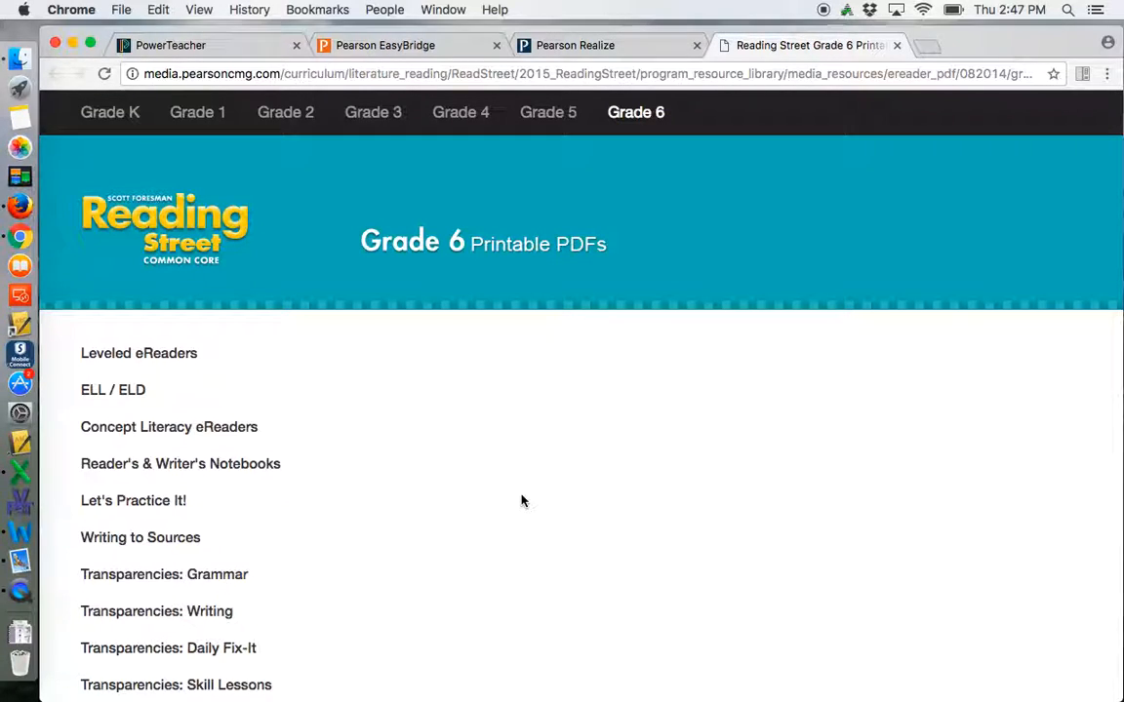
Open the Let's Practice It! Unit 1 Week 2 (Student) Short Vowels worksheet PDF
scroll("down", 3)
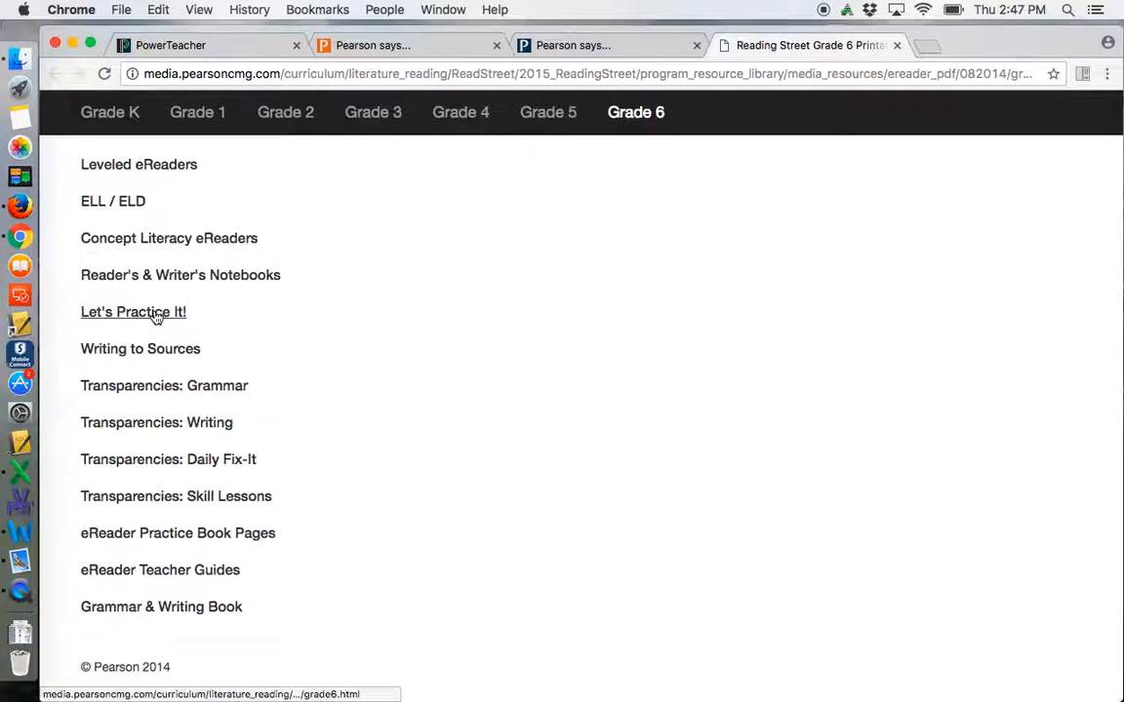
left_click(132, 312)
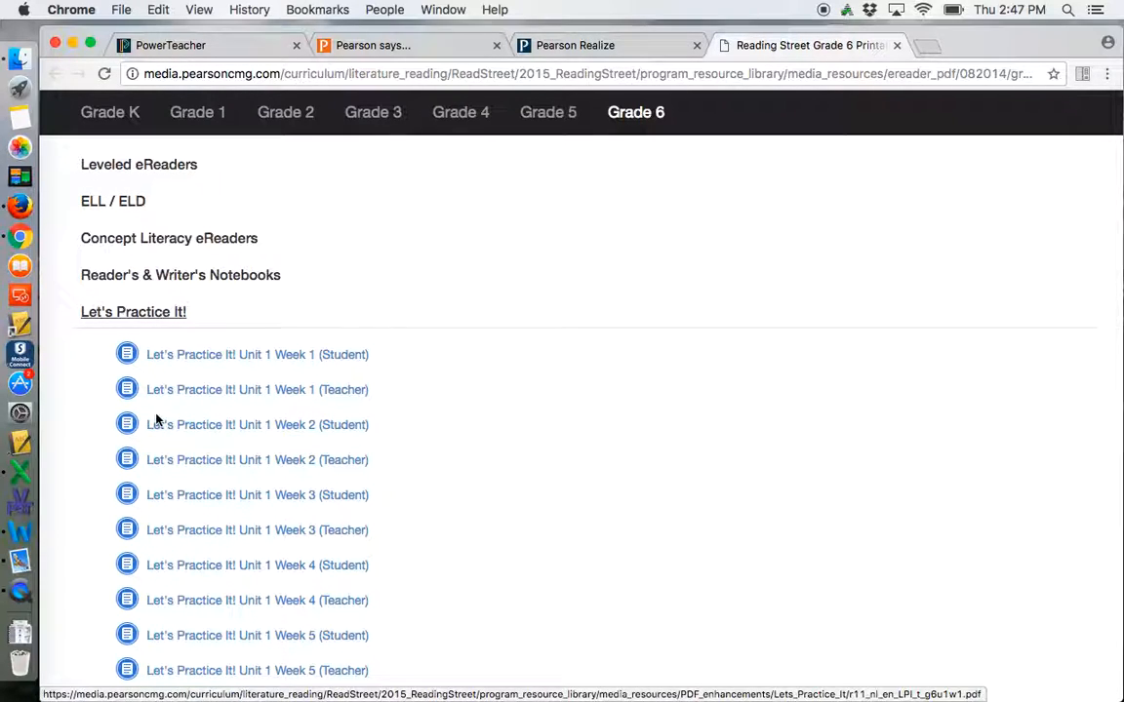
left_click(257, 425)
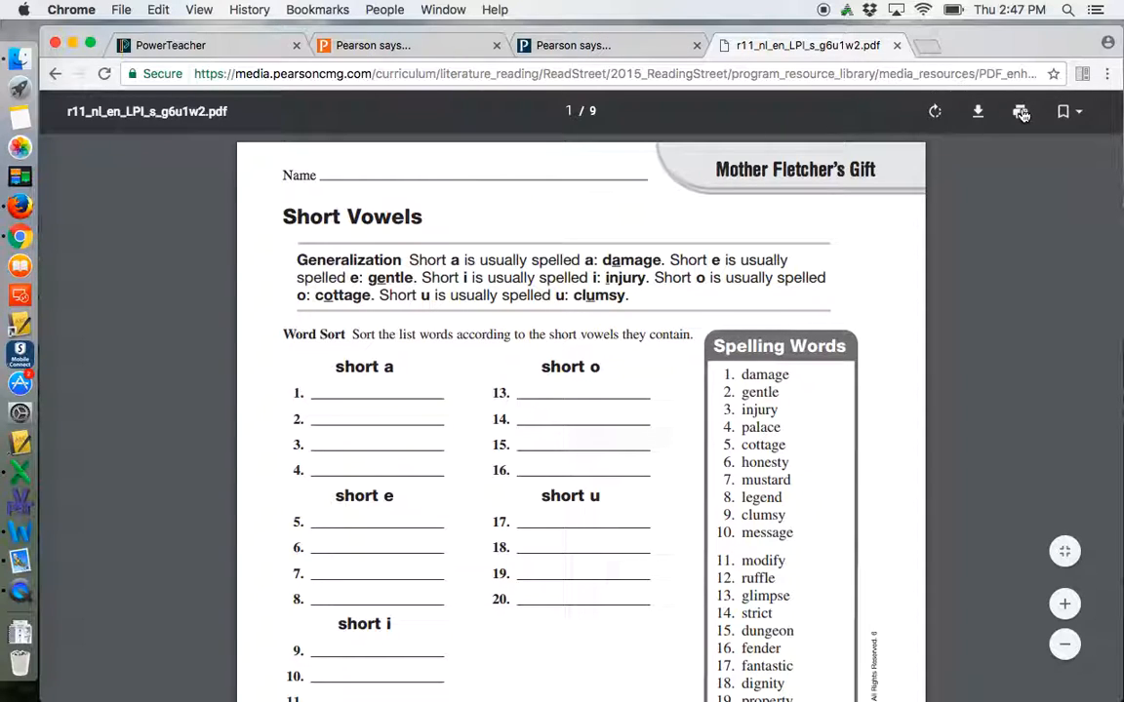
Bring up the Print dialog for the Short Vowels worksheet, then close its tab
left_click(1020, 111)
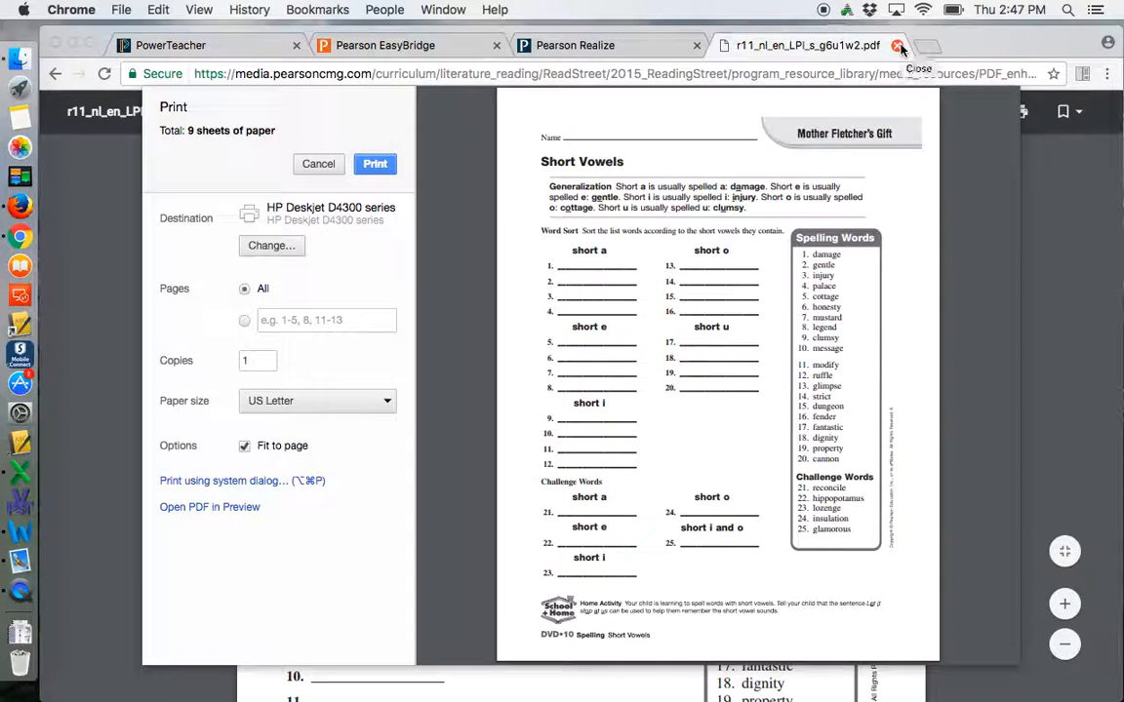
left_click(898, 45)
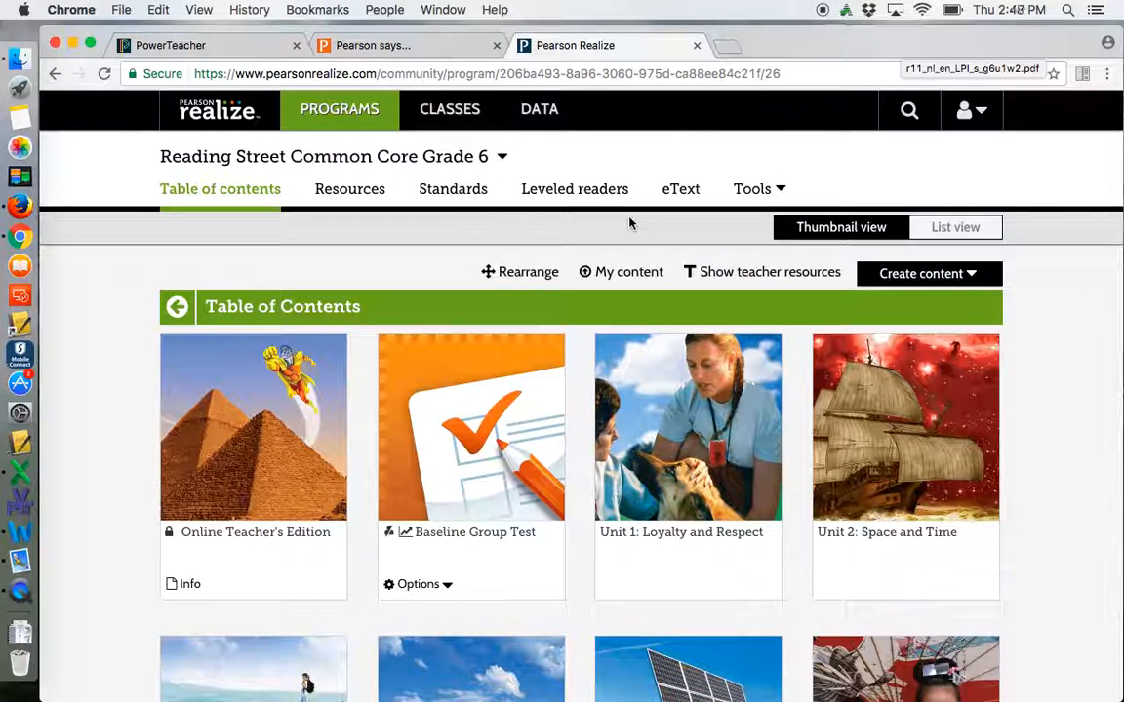